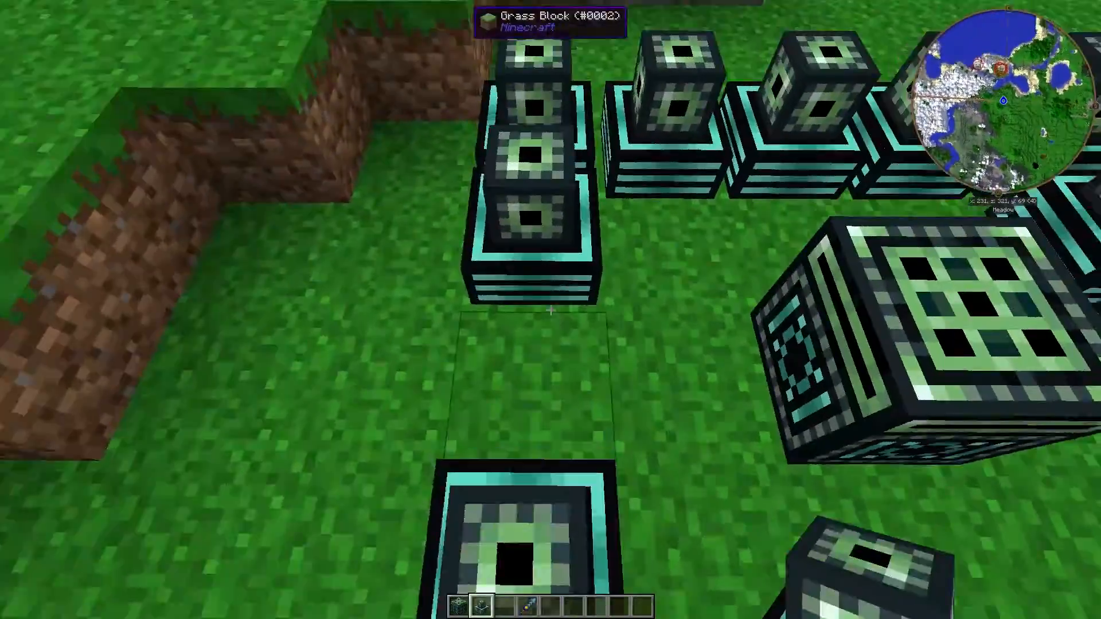
mouse_move(550, 310)
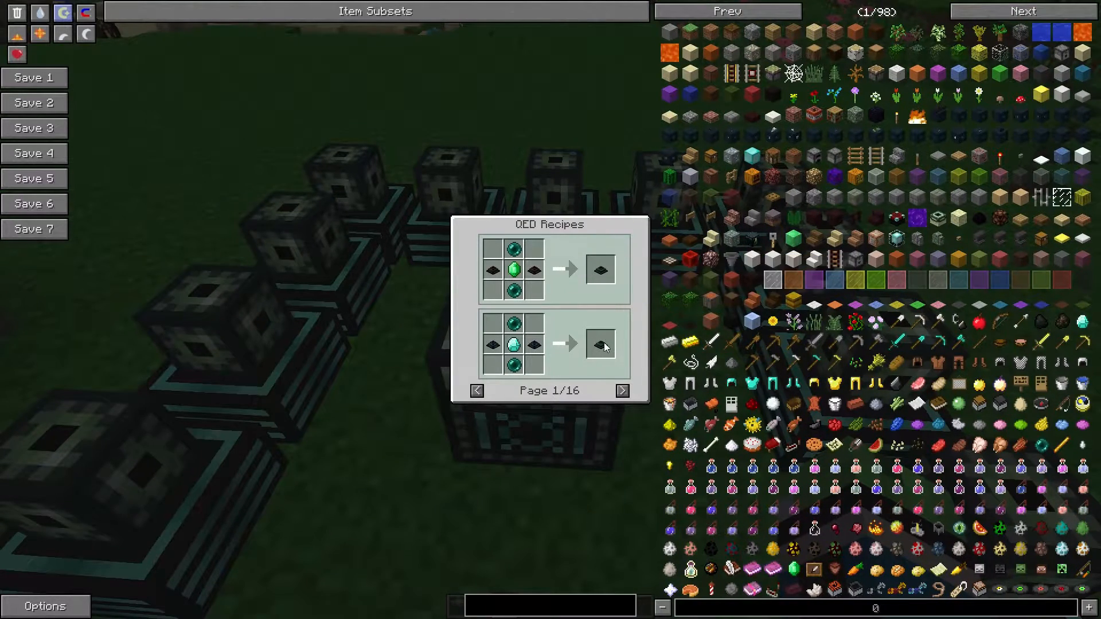
Step: Page through QED recipes to page 3: Ender Transmitter, Ender Receiver, Ender-Marker
click(620, 390)
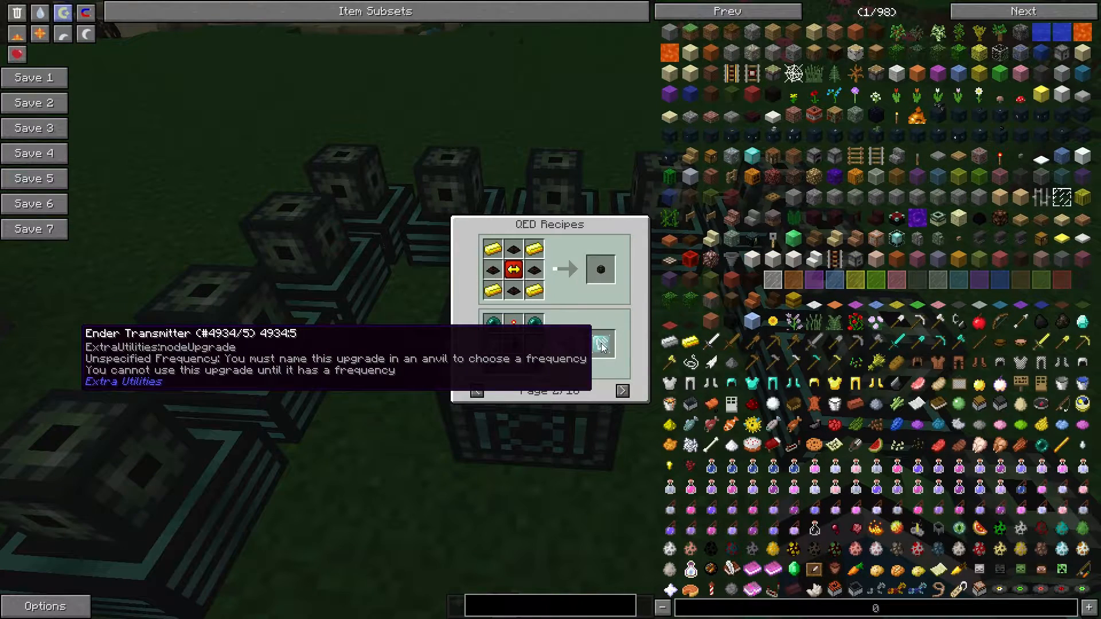
click(621, 391)
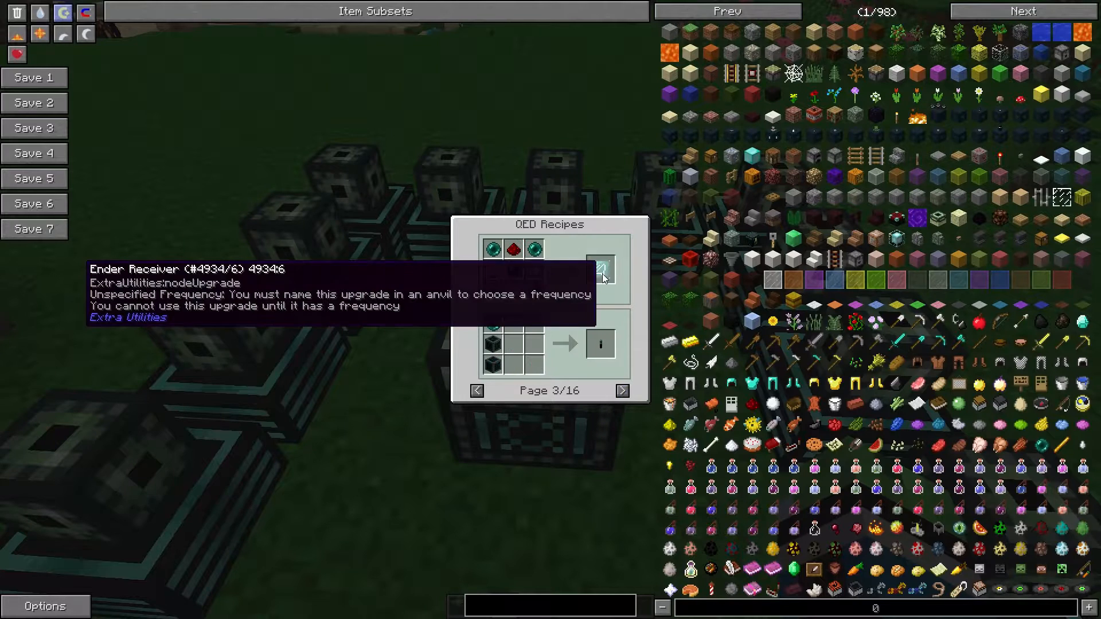
mouse_move(602, 344)
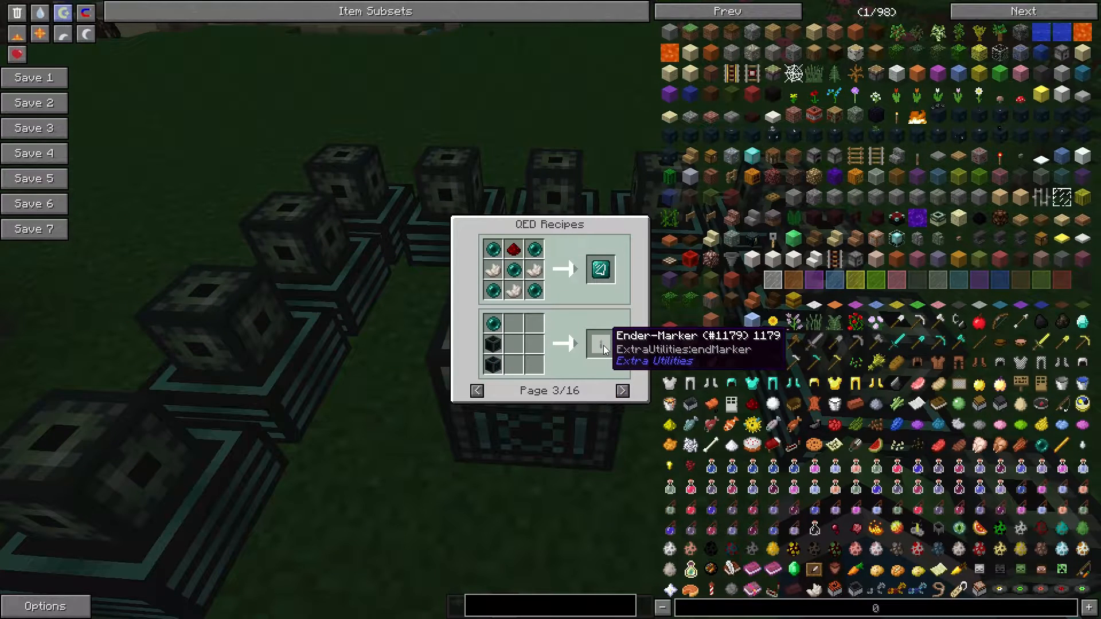
click(622, 391)
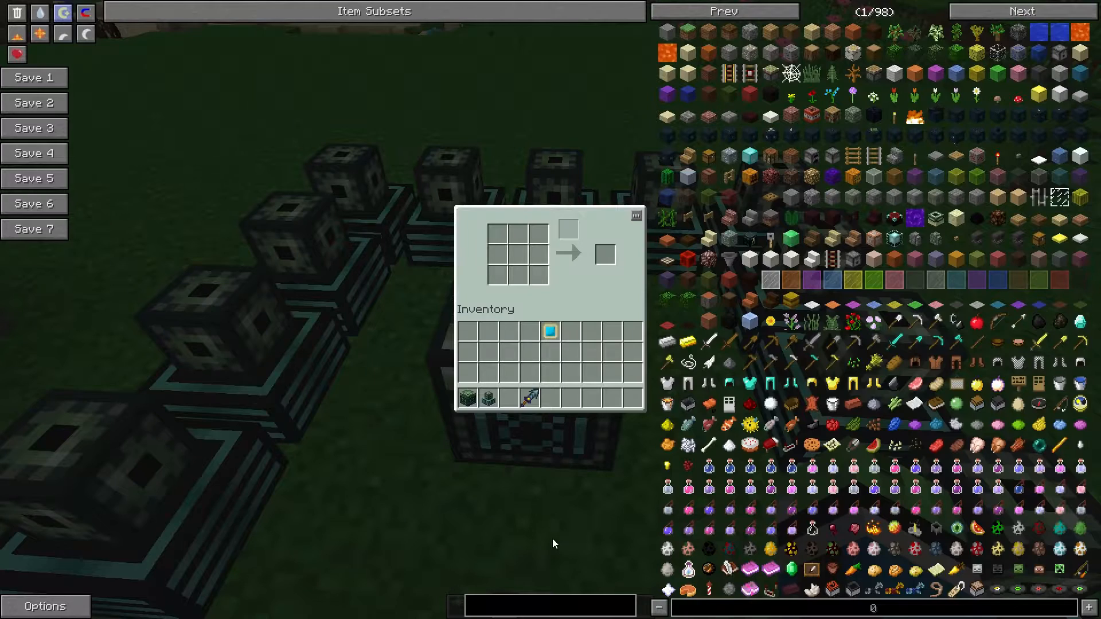
Step: Give yourself coal and gold ore, then search 'gold' in the item browser
text(coal_)
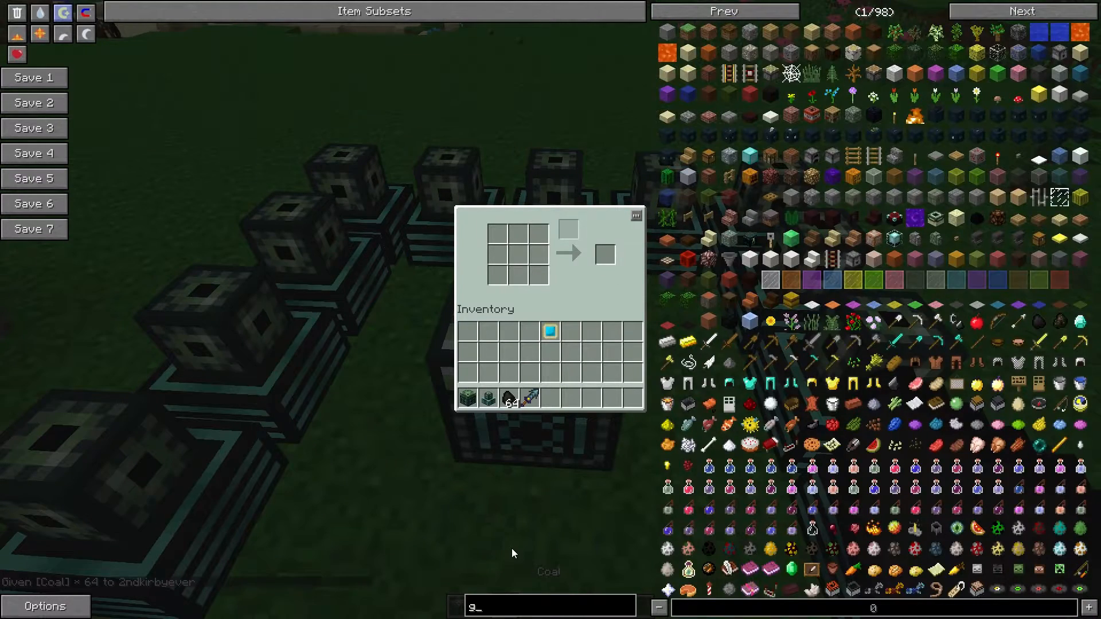
text(old)
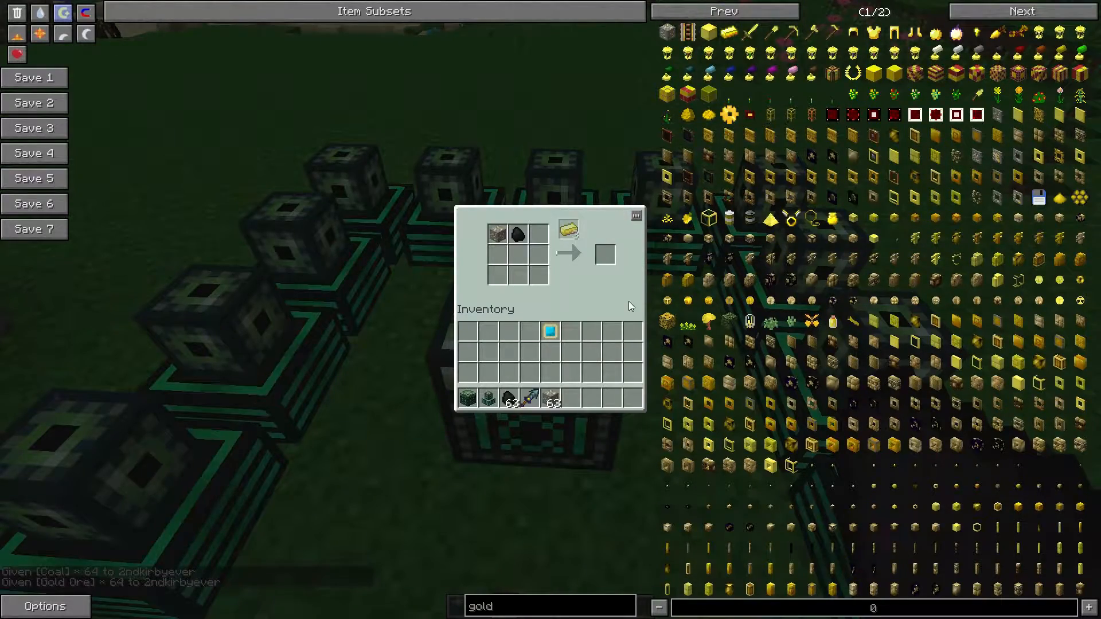
key(Escape)
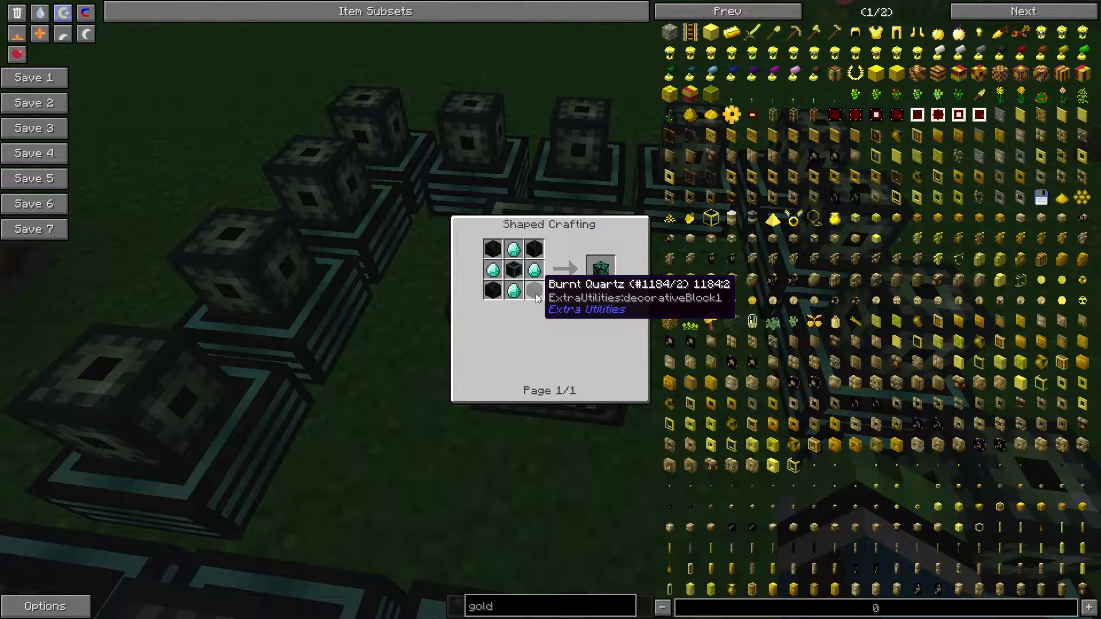
Step: Browse Burnt Quartz and other ingredients through smelting, crafting and Fluid Transposer recipes
click(622, 225)
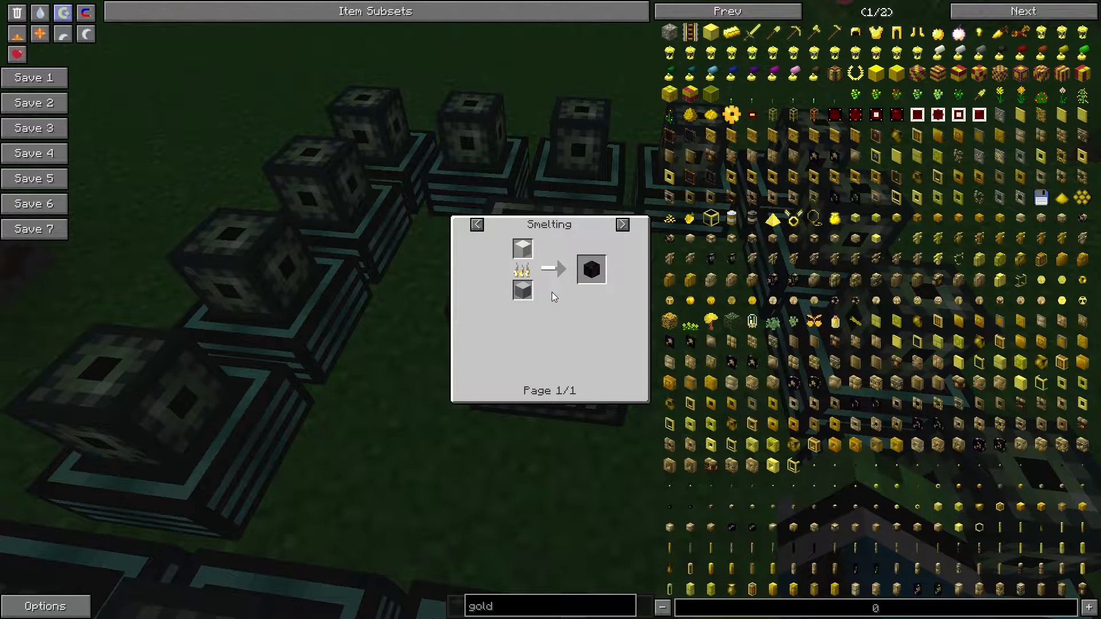
click(620, 224)
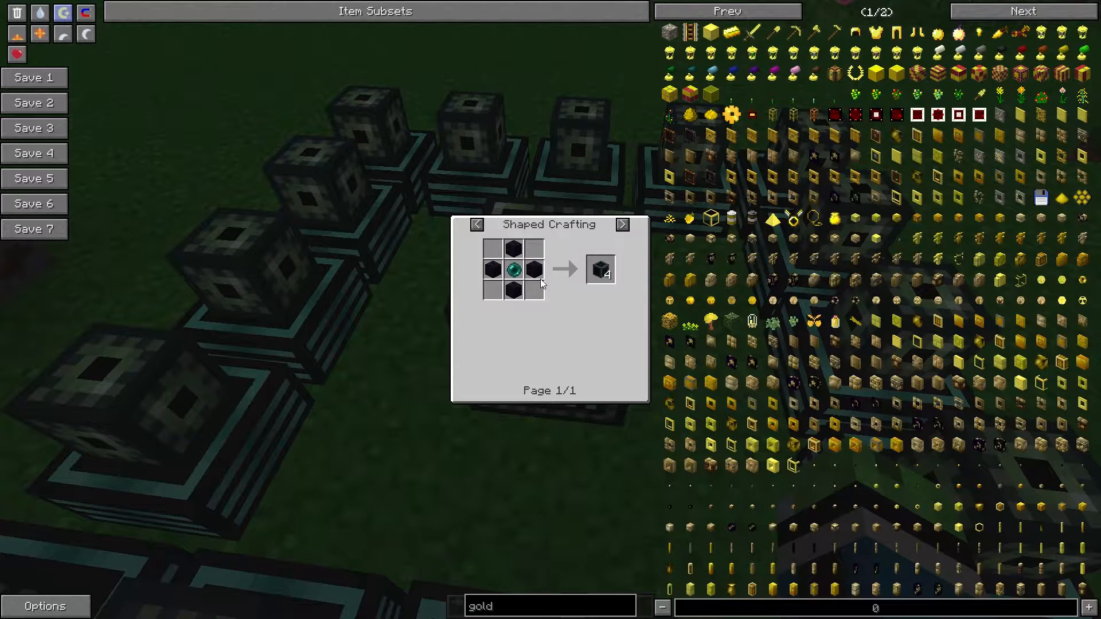
mouse_move(513, 270)
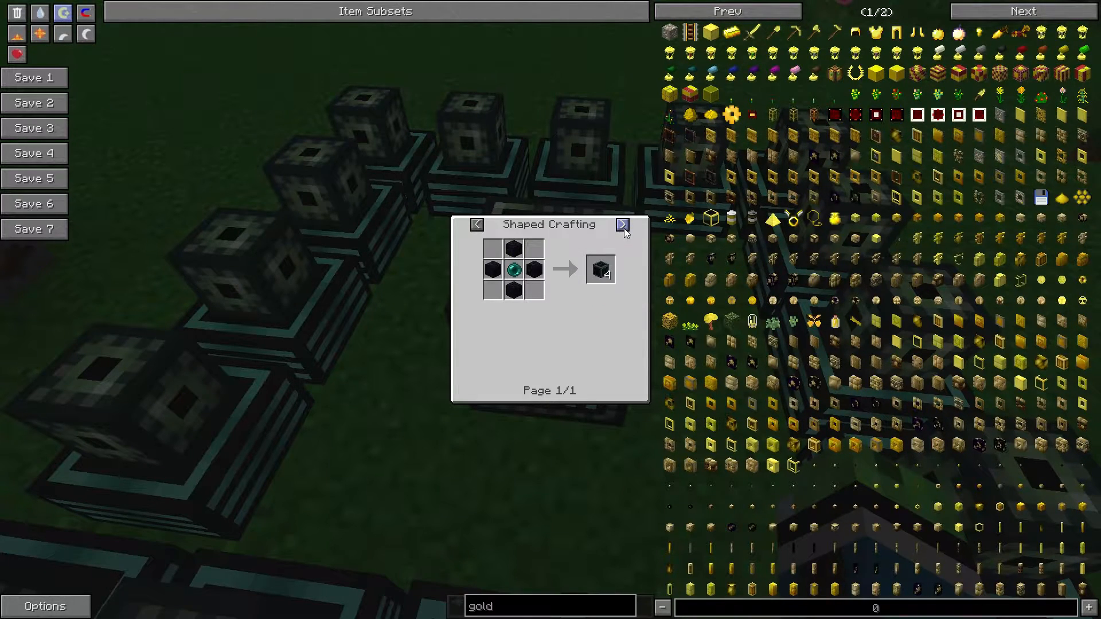
click(621, 225)
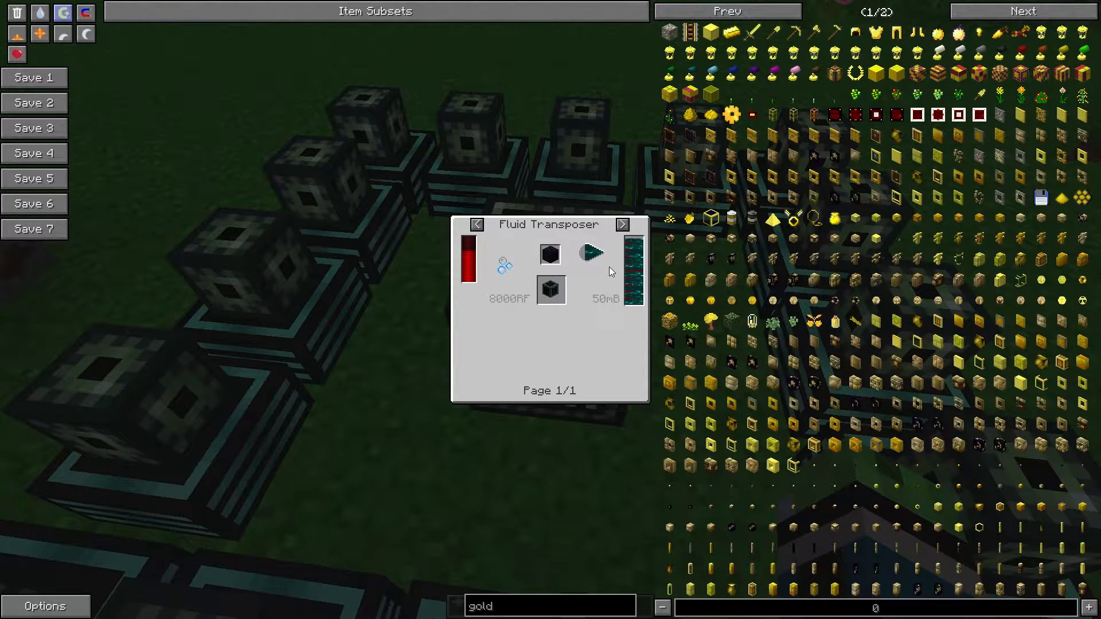
click(622, 224)
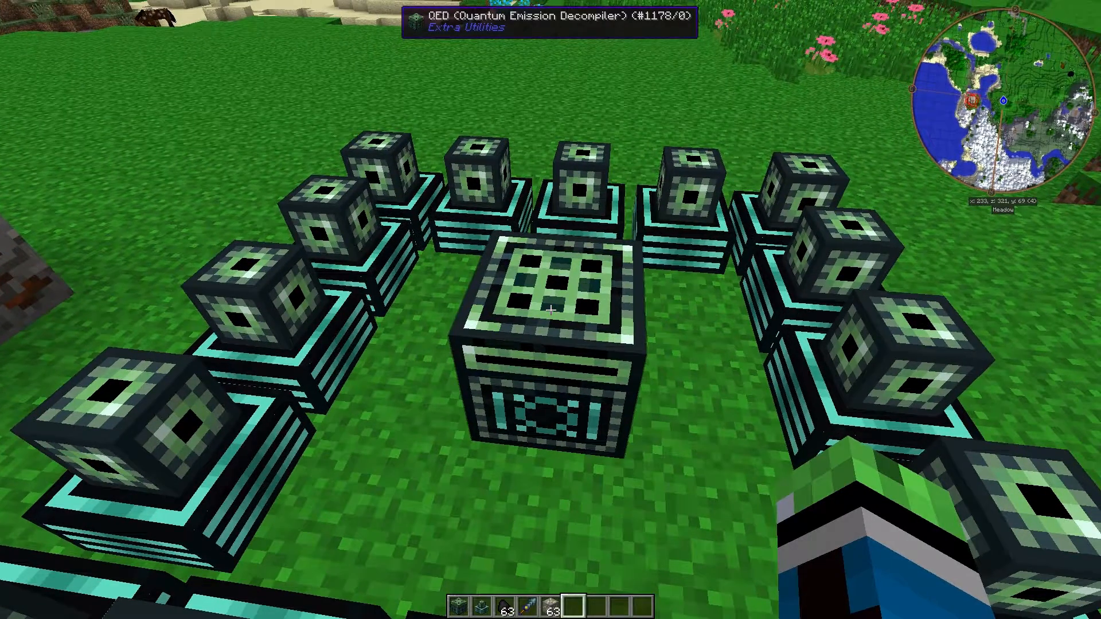
Step: Toggle the inventory around walking the QED ring, ending on QED Recipes page 1 of 16
key(e)
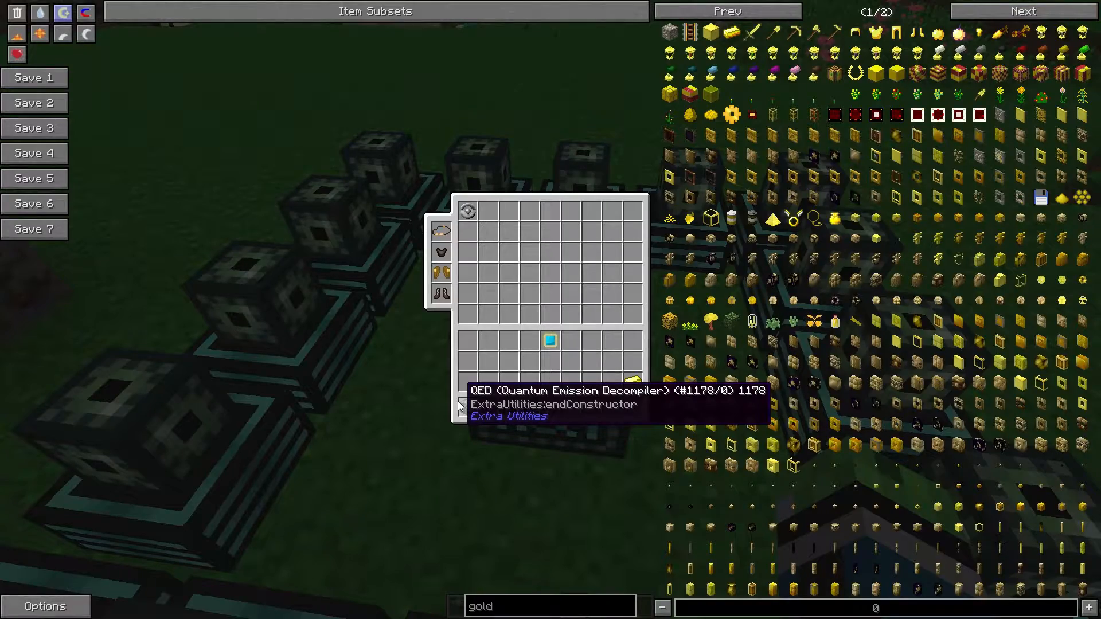
key(e)
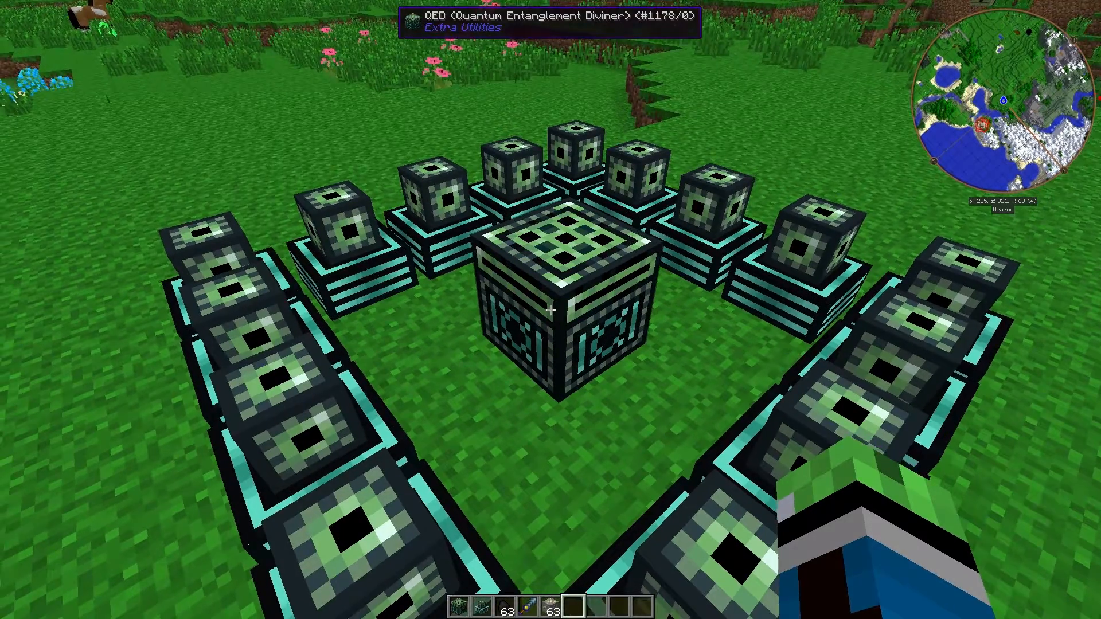
key(e)
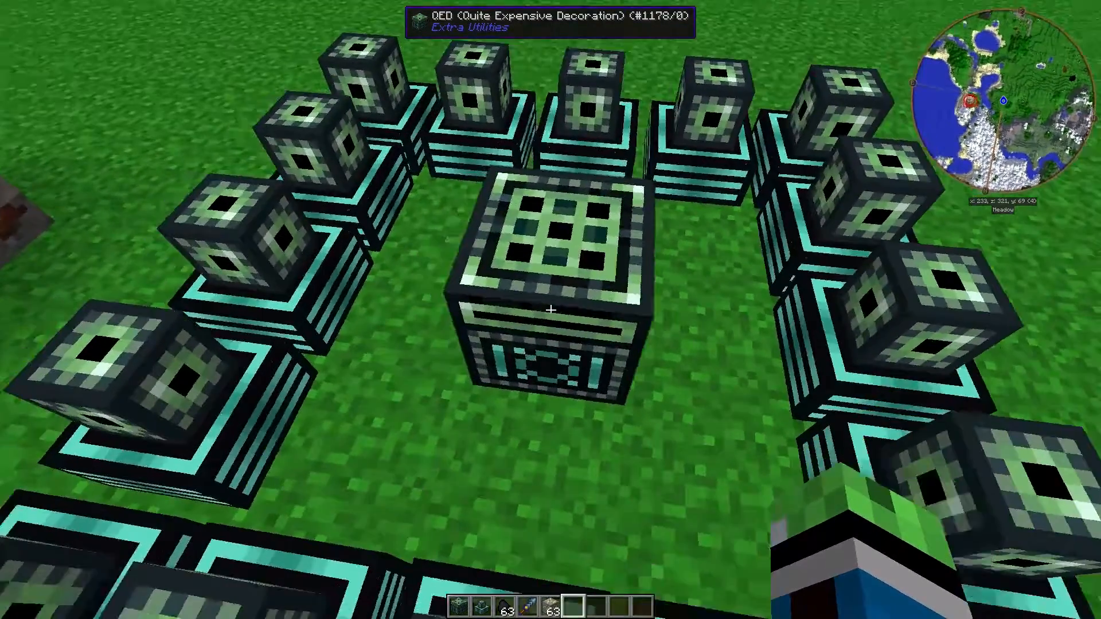
key(e)
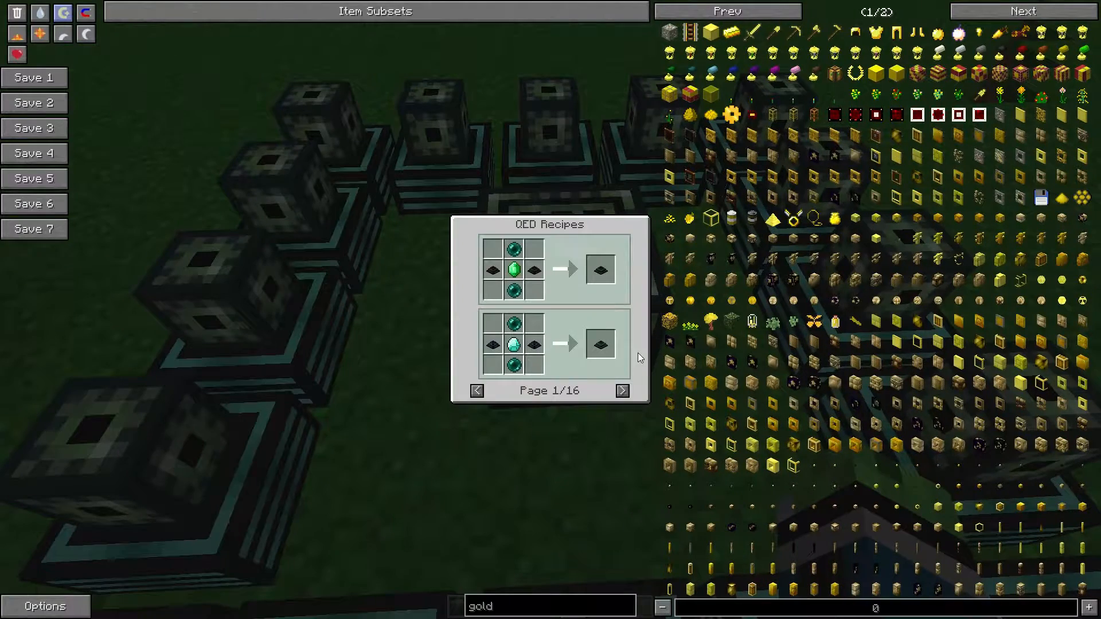
Step: Advance the QED Recipes to page 4 of 16, showing the Magnum Torch
click(622, 390)
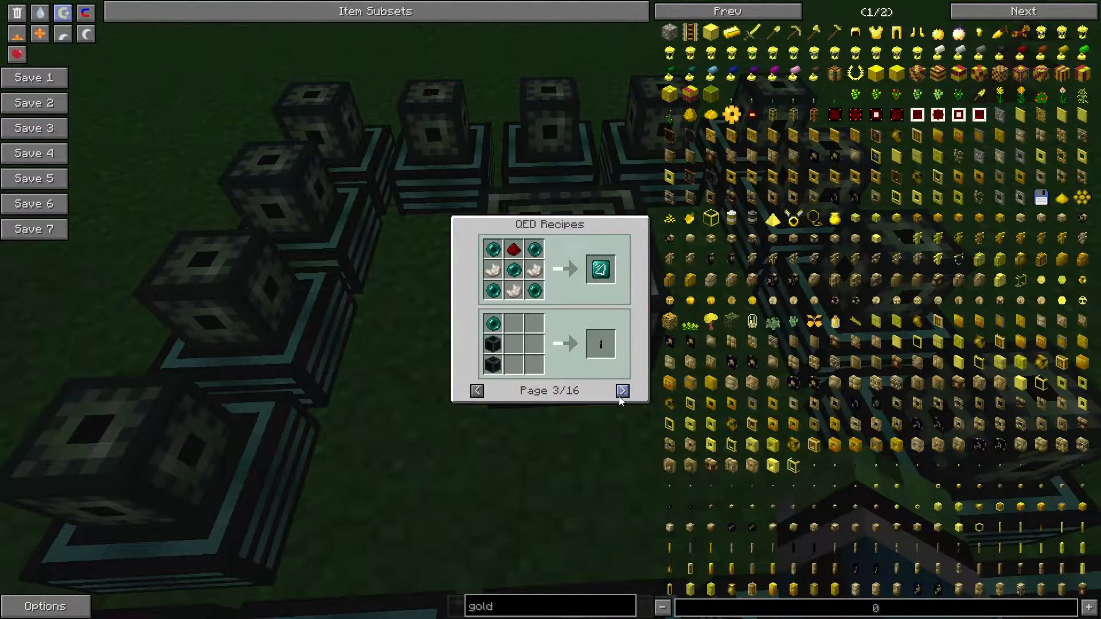
click(620, 390)
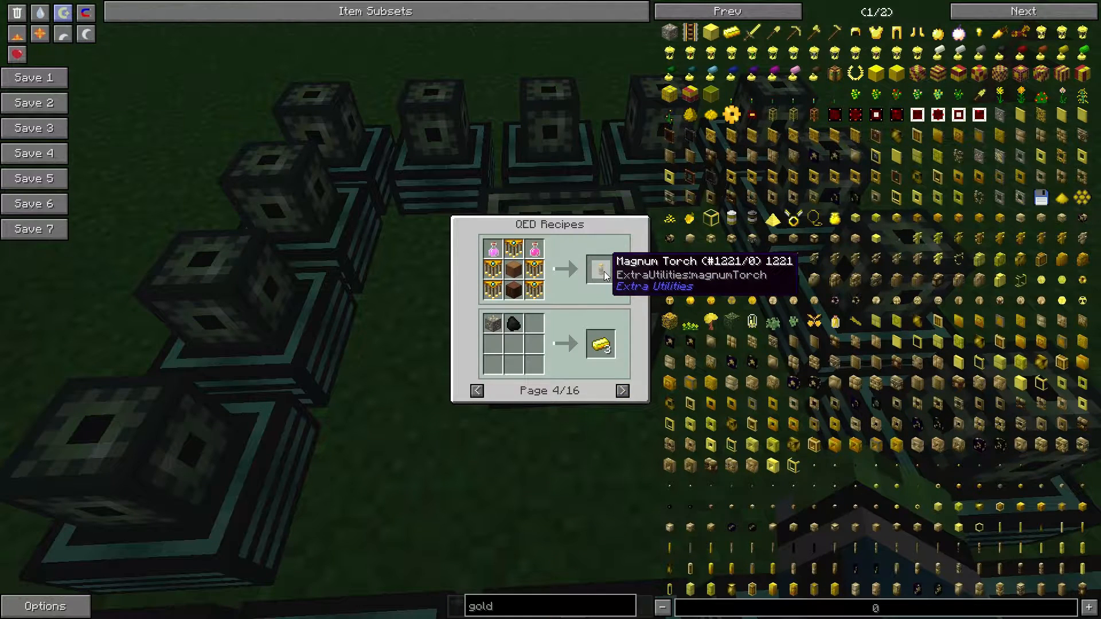
mouse_move(553, 312)
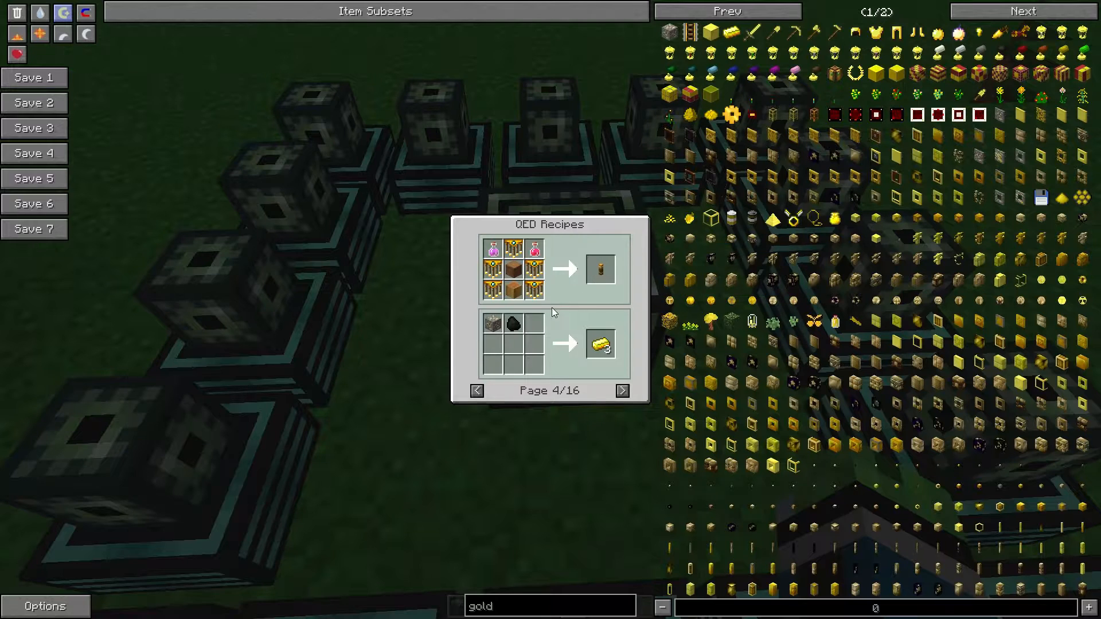
mouse_move(593, 285)
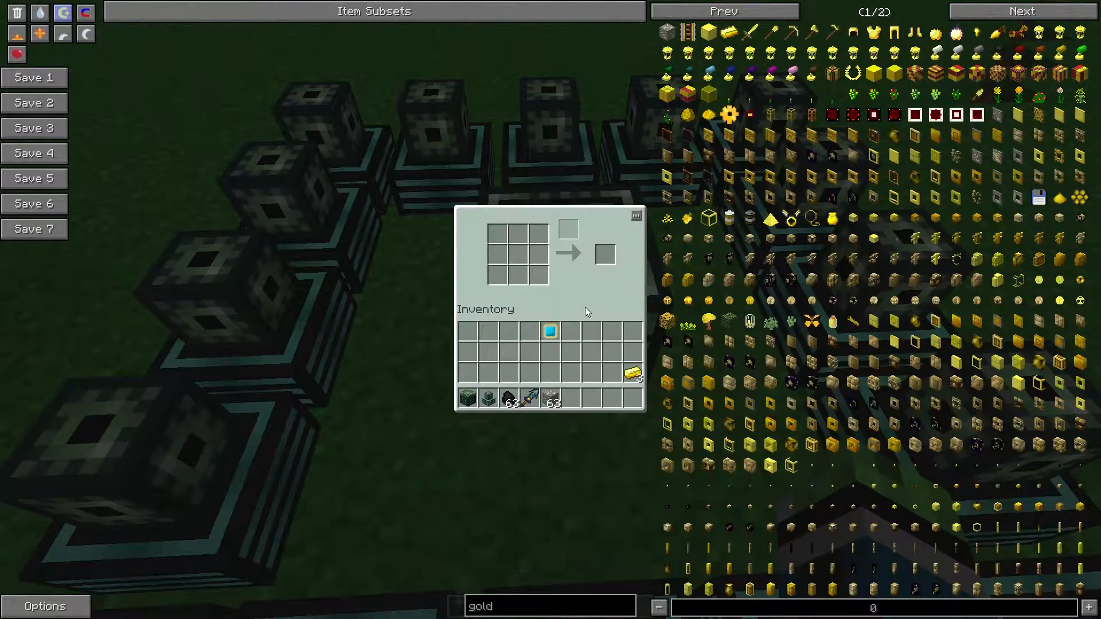
Step: Show the crystal pedestal's shaped crafting recipe made from Ender-infused Obsidian
key(Escape)
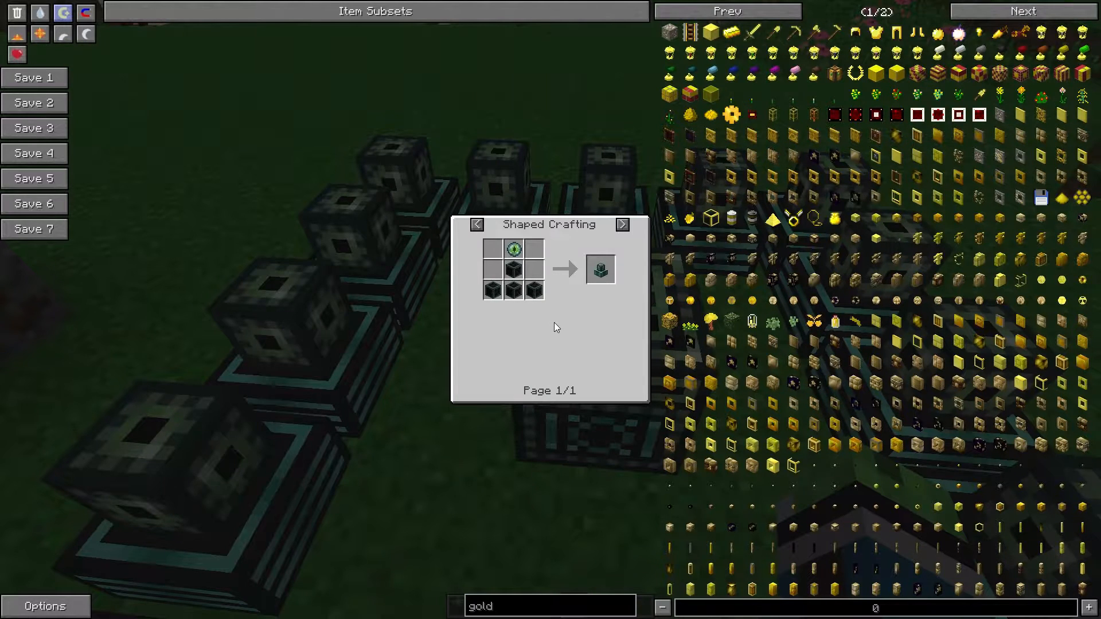
mouse_move(494, 288)
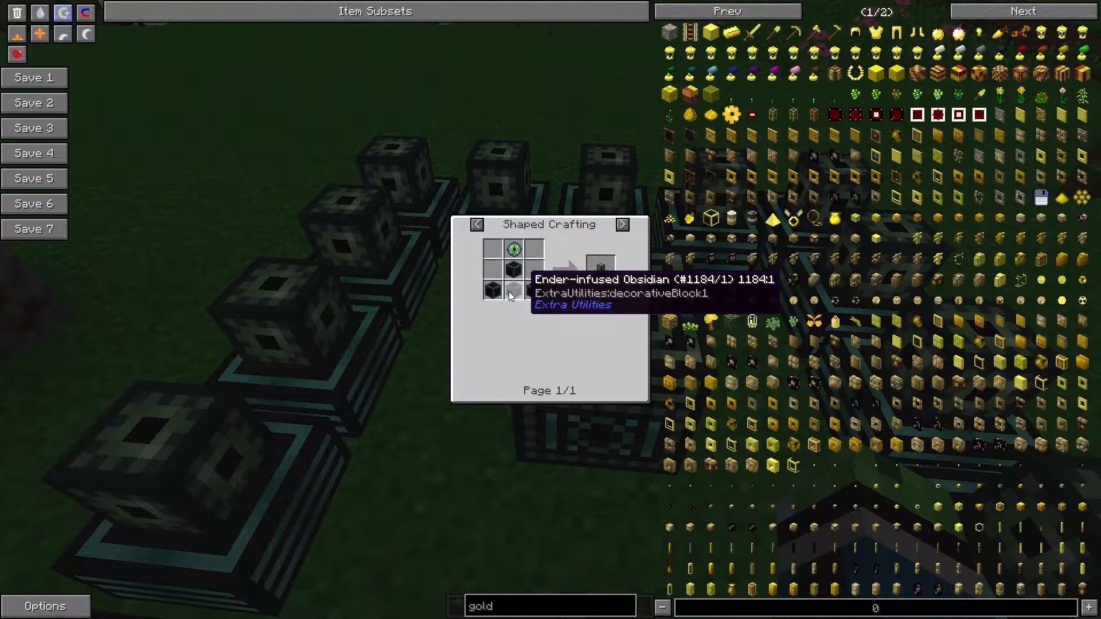